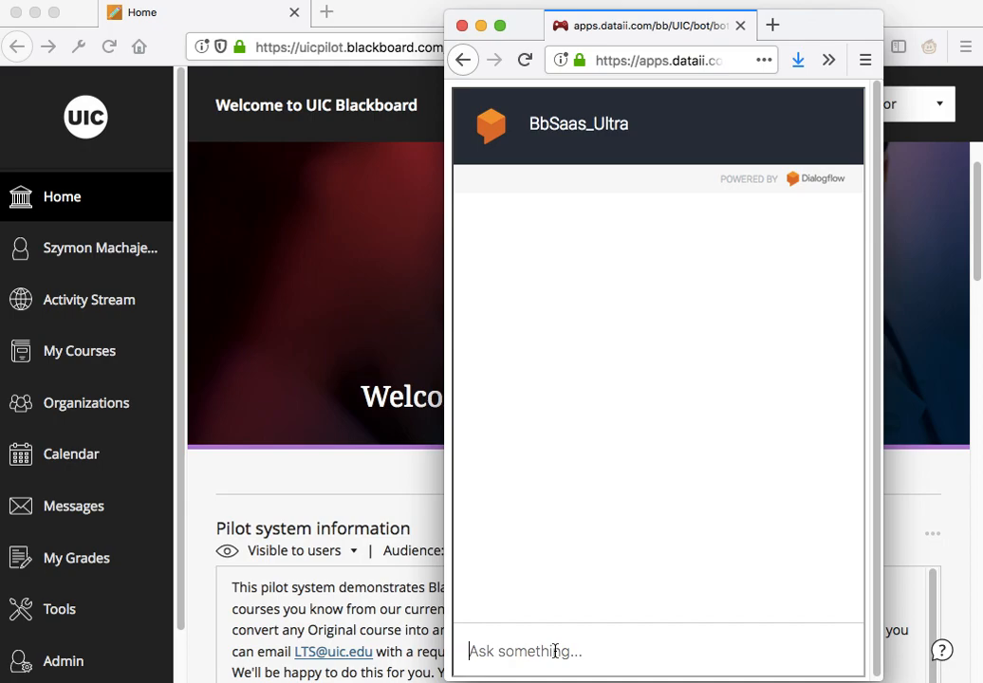
Step: Tell the chatbot 'my students cannot see my course', then describe a student's email about the same issue
text(my students cannot see my course)
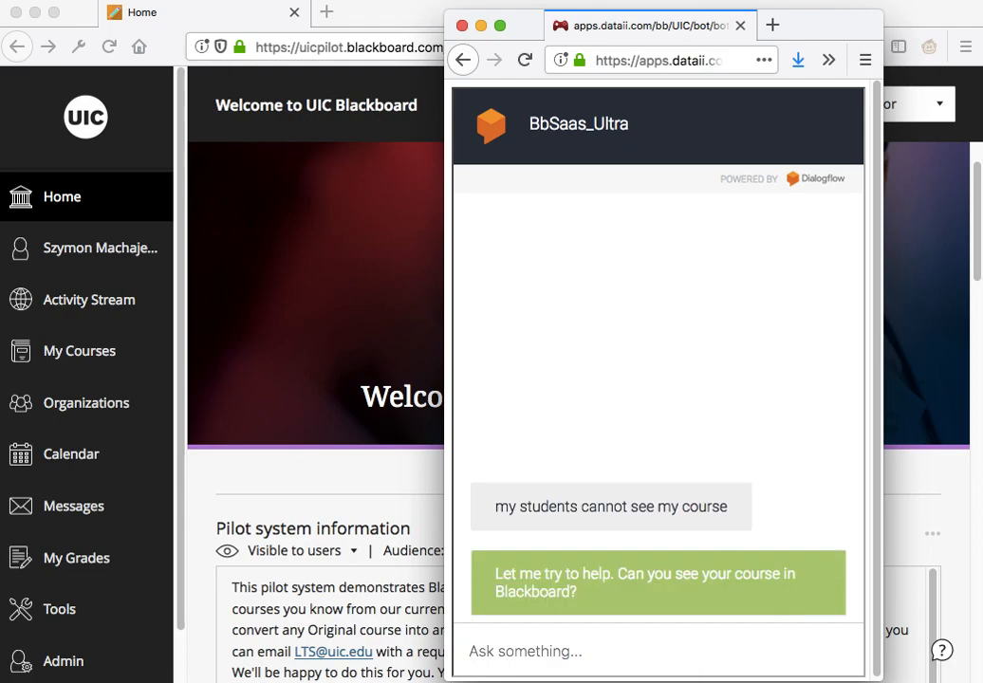
click(524, 651)
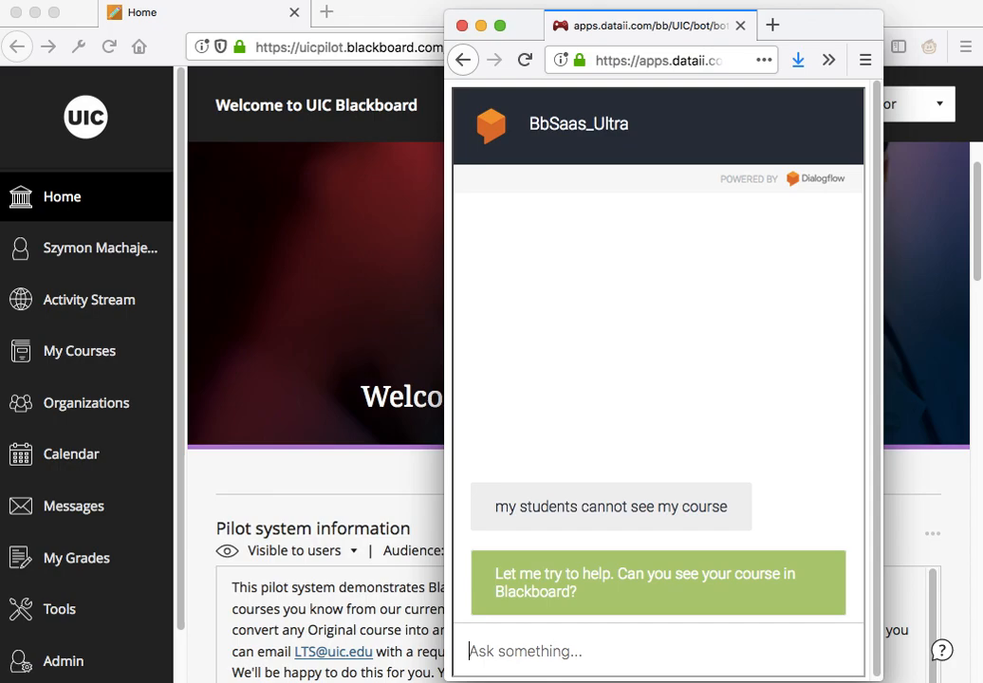
text(I rec)
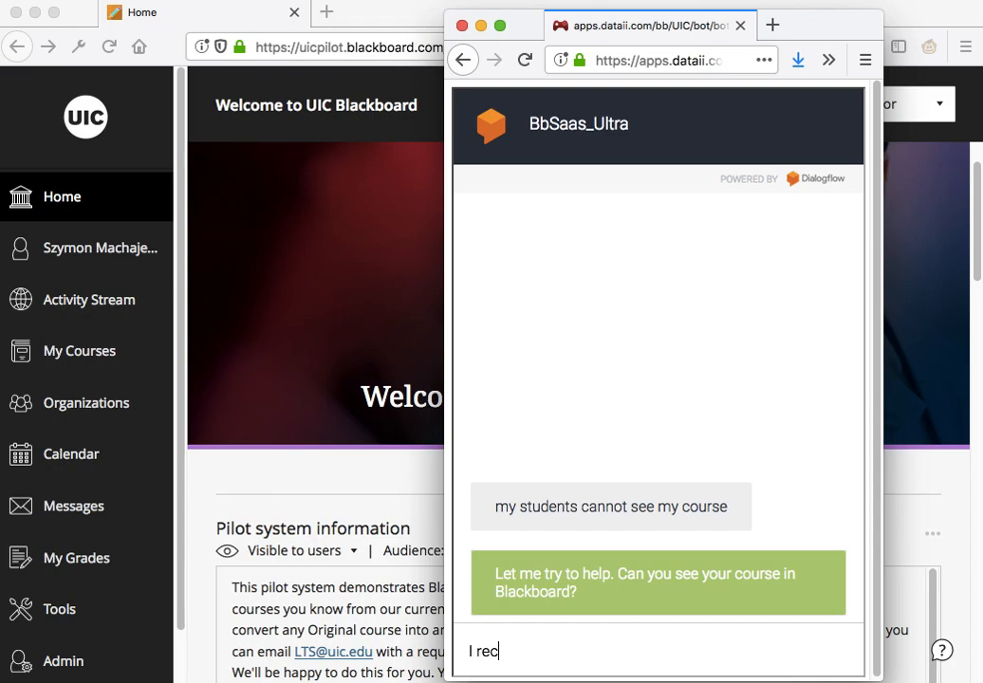
key(backspace)
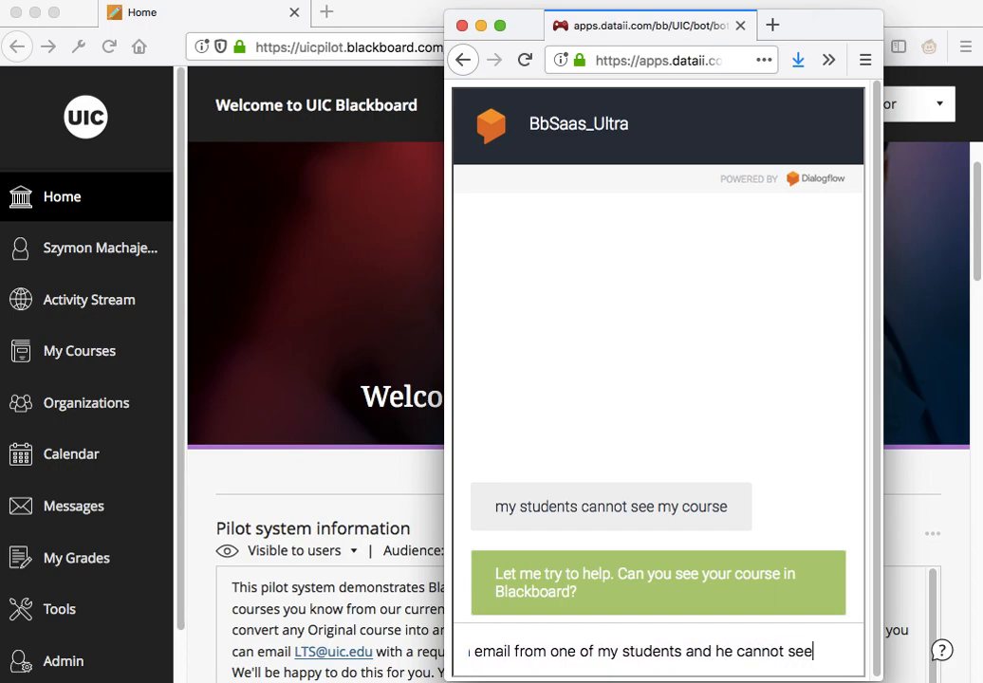
text(, what ca)
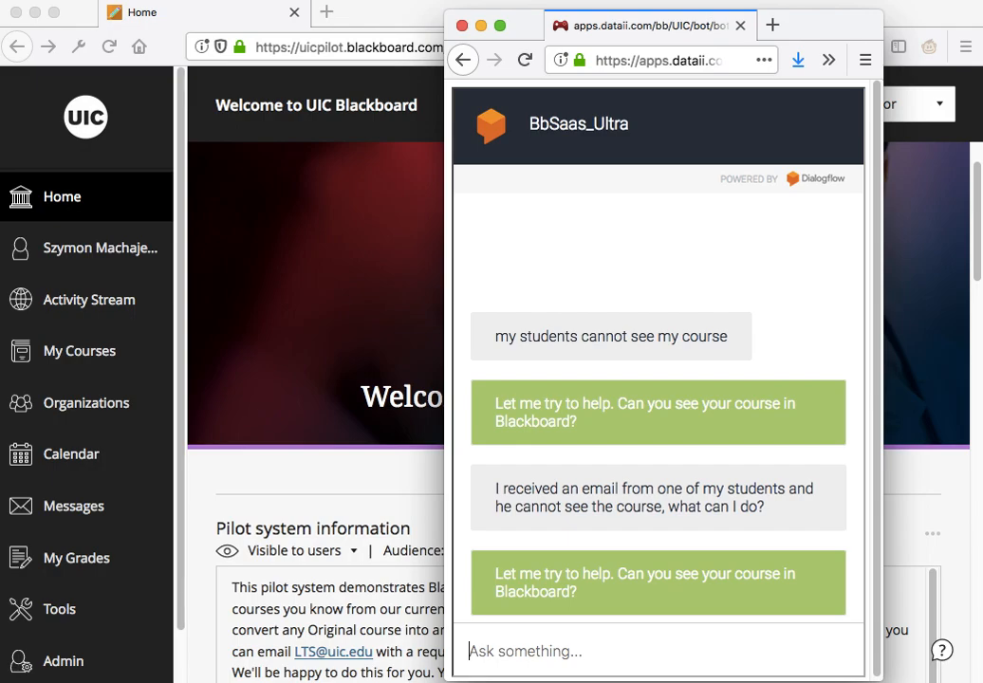
mouse_move(581, 609)
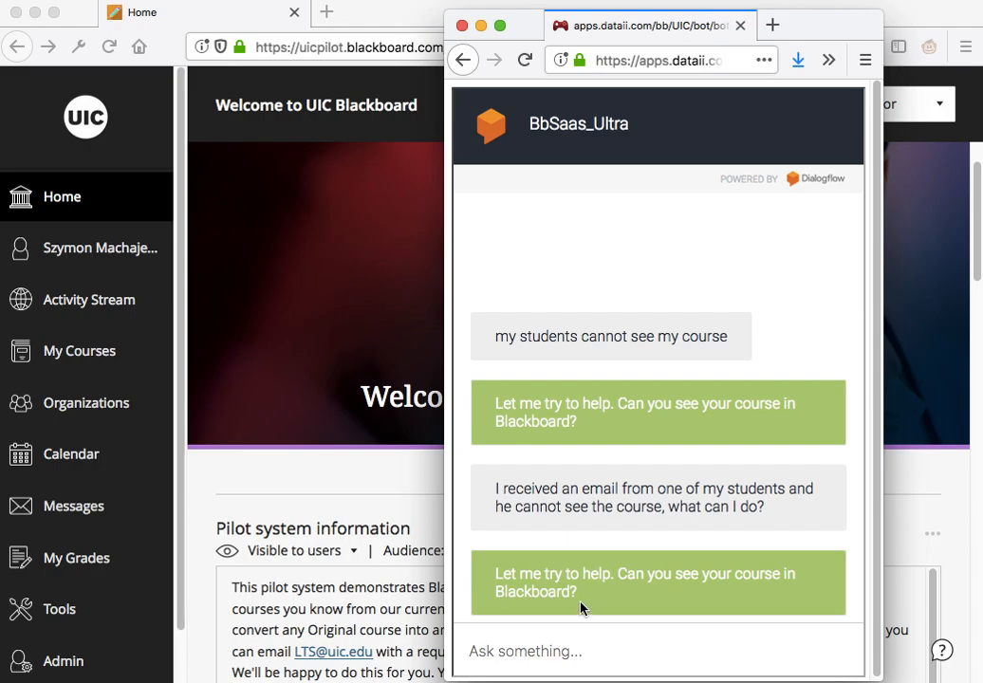
mouse_move(569, 338)
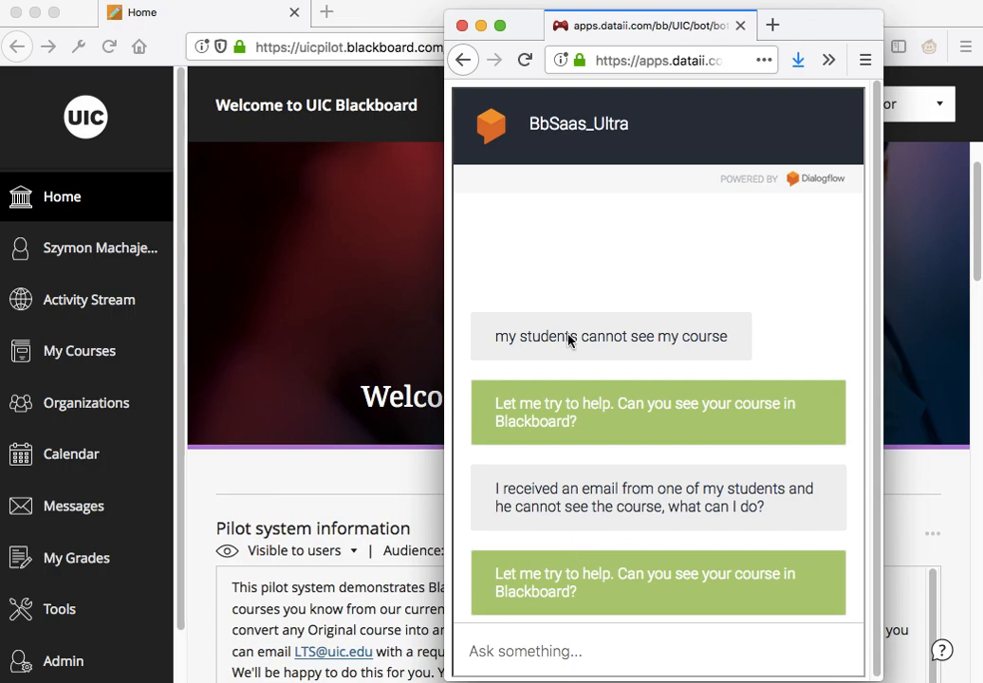
mouse_move(327, 11)
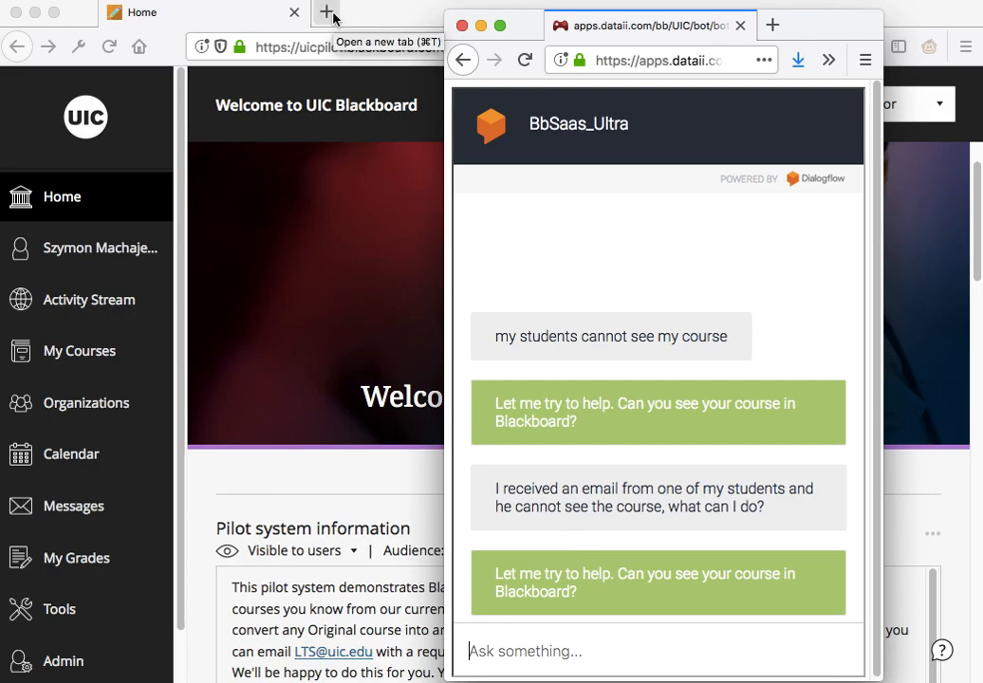
Step: Google 'how do i make my course available to students' in a new tab and scan the results
click(327, 12)
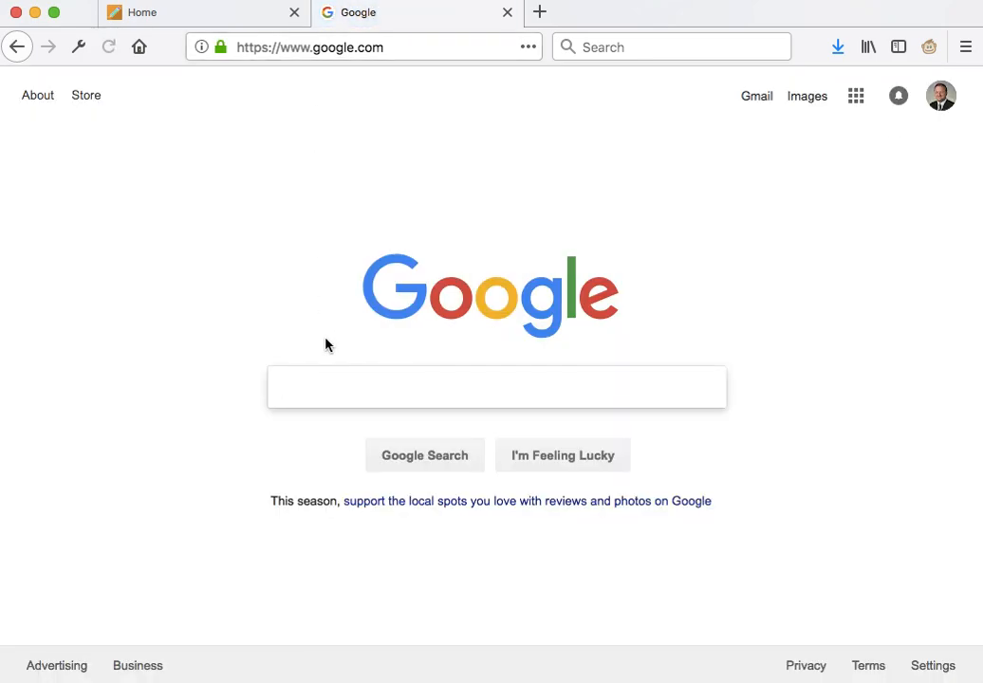
click(497, 387)
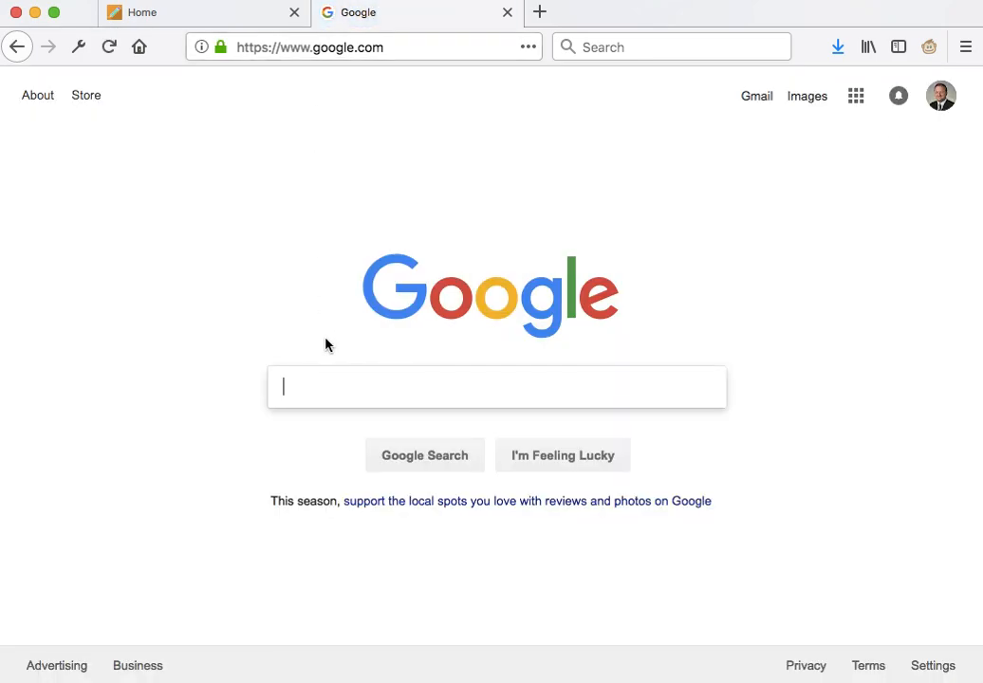
text(how do i make my course available to students)
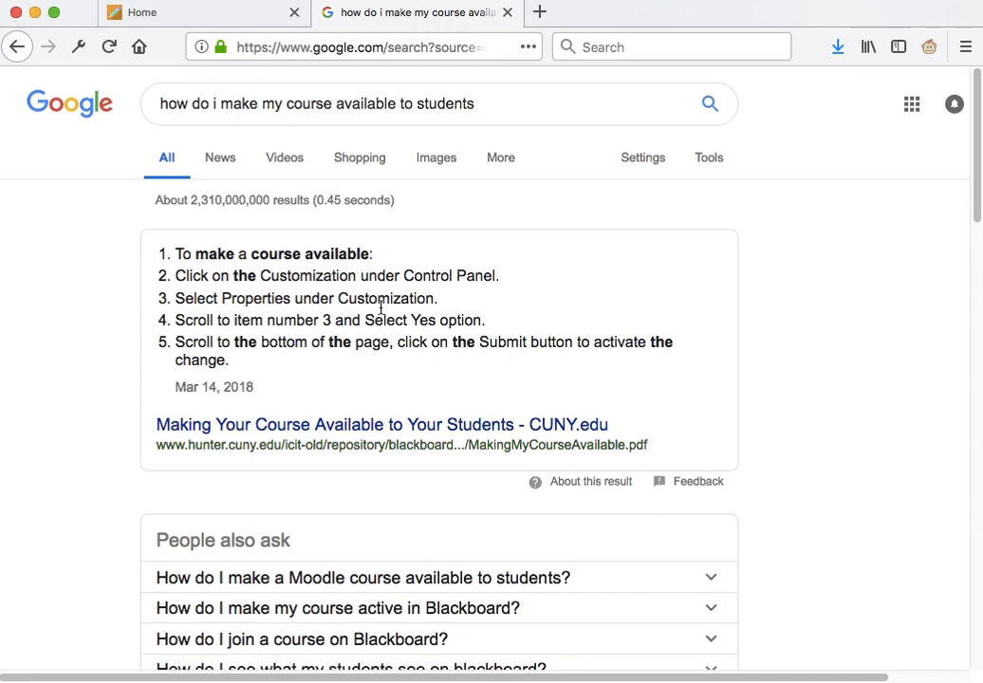
scroll(down, 3)
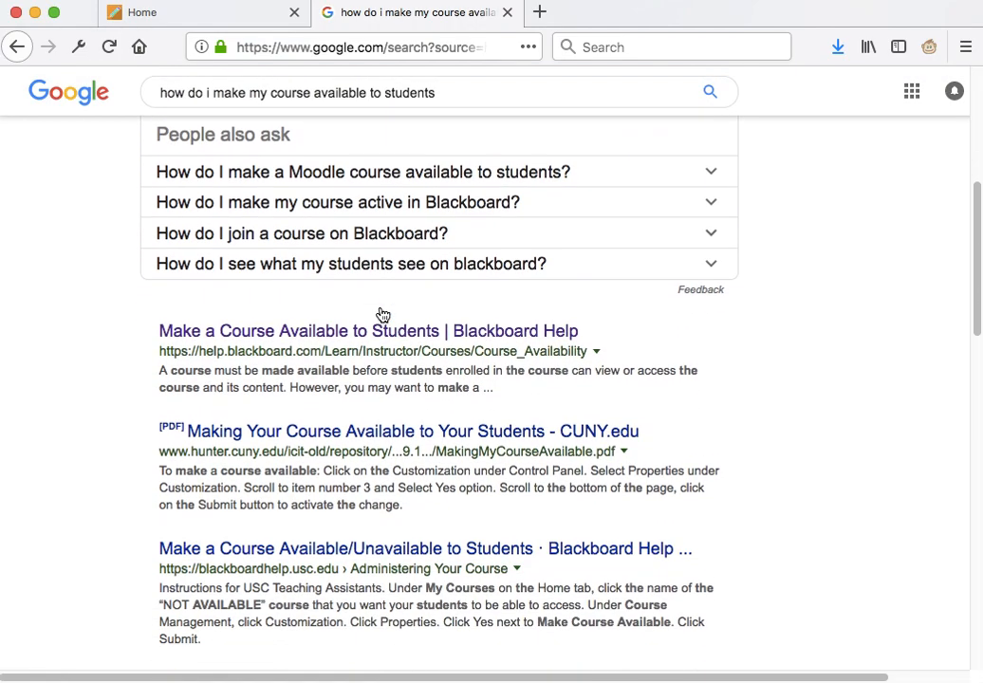
scroll(down, 3)
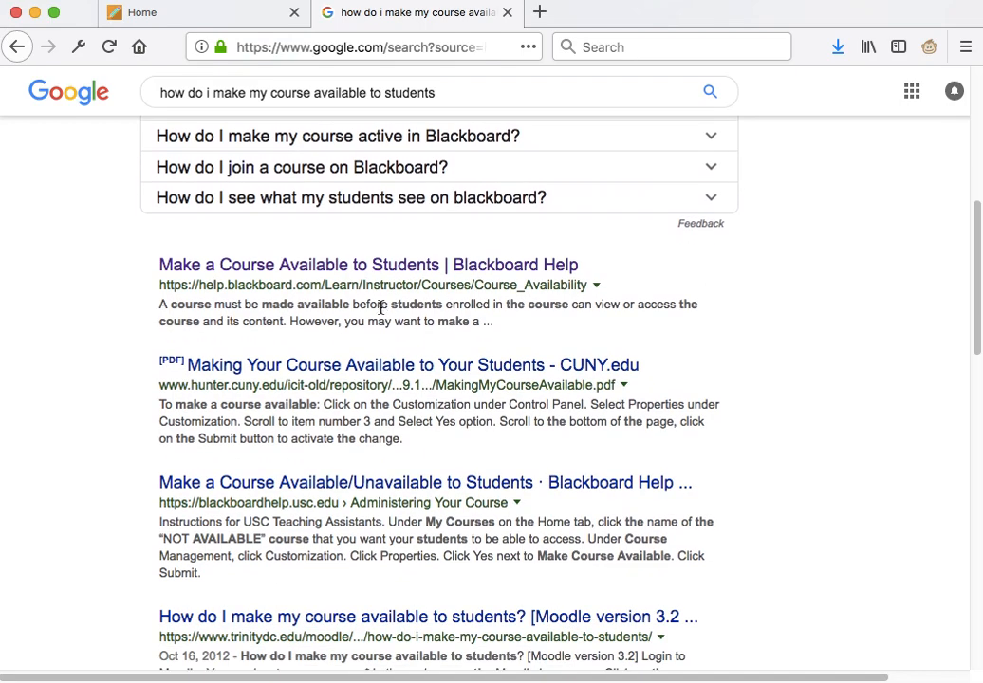
scroll(down, 3)
text(UIC )
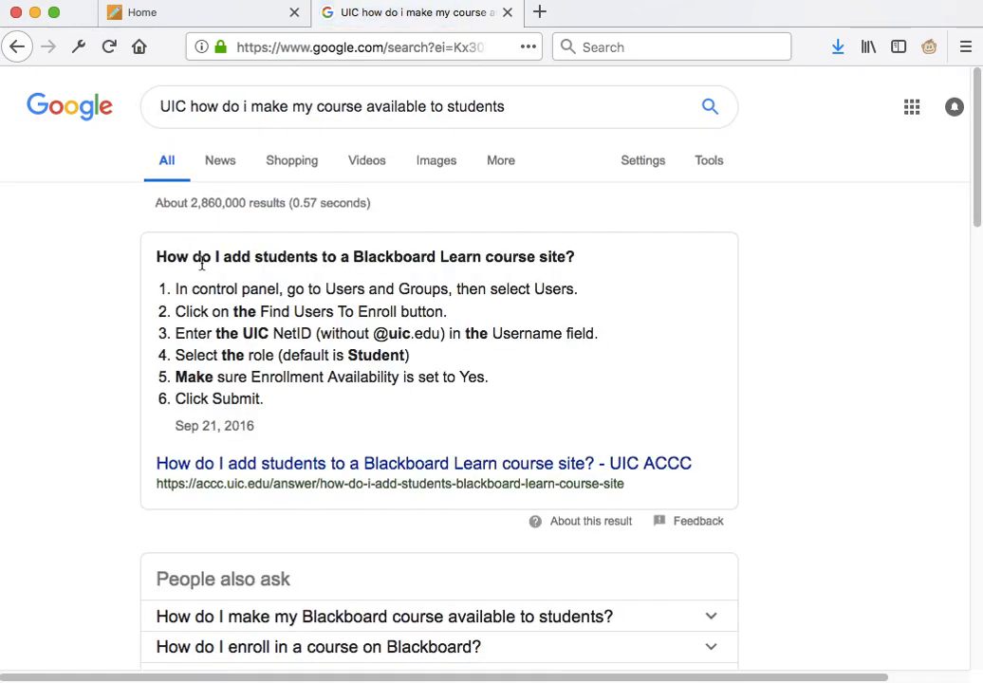
Step: Read through the UIC ACCC Student Access page's reasons students cannot see a course
scroll(down, 3)
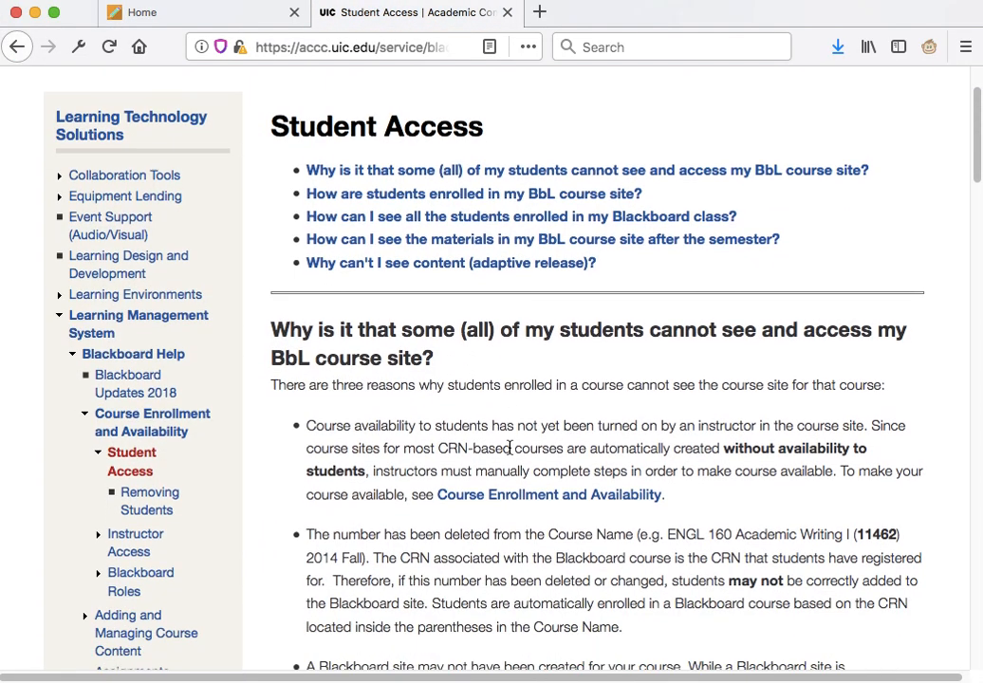
scroll(down, 3)
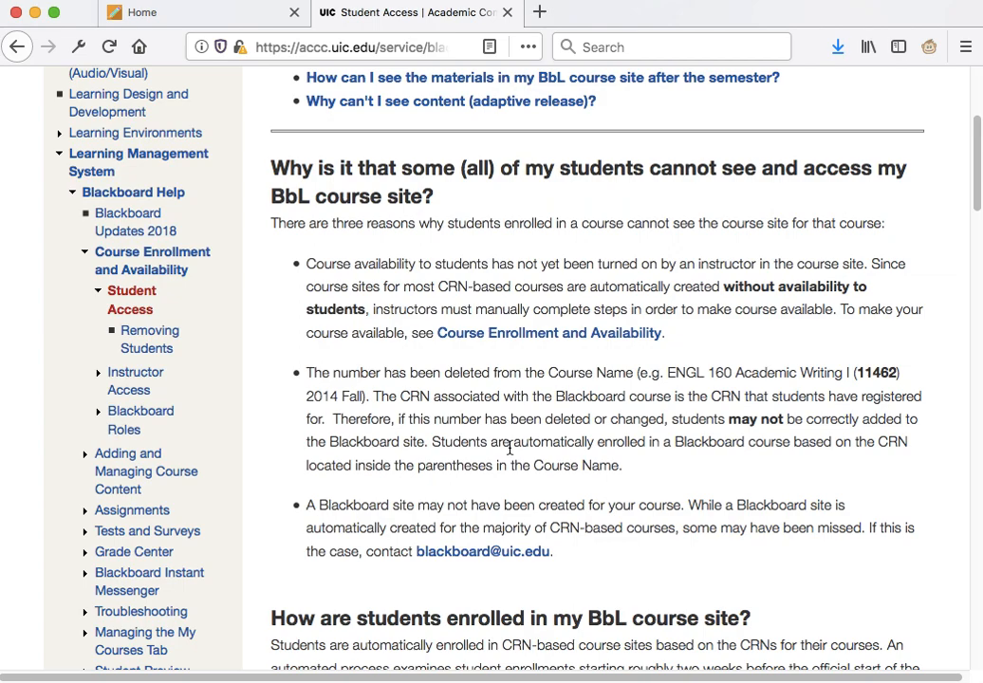
mouse_move(511, 454)
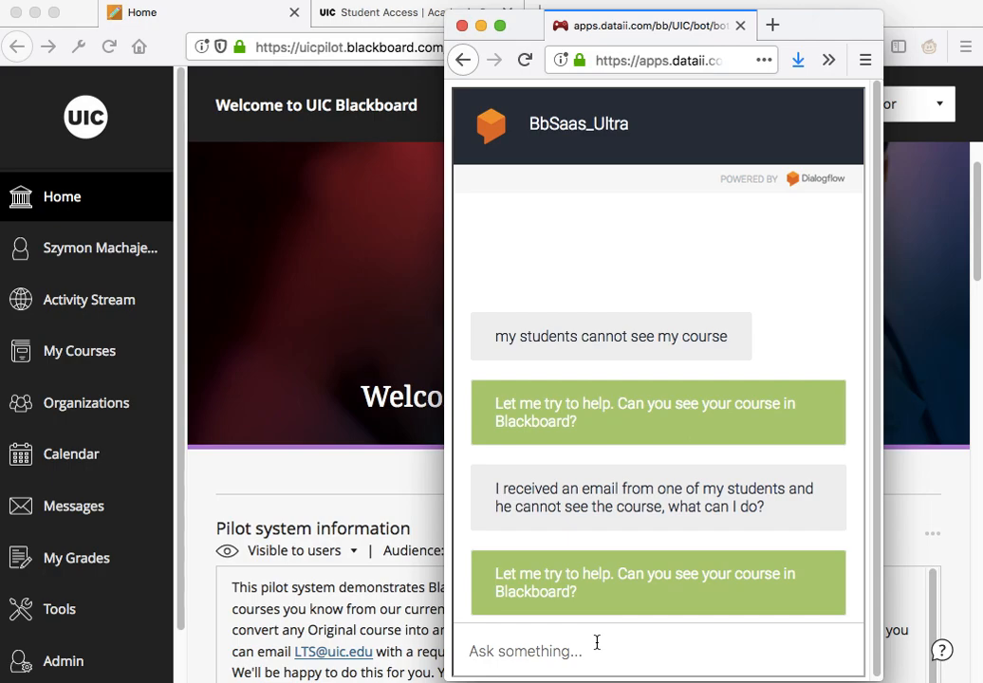
Step: Reply 'no' to the chatbot's visibility question and begin a new visibility complaint
text(n)
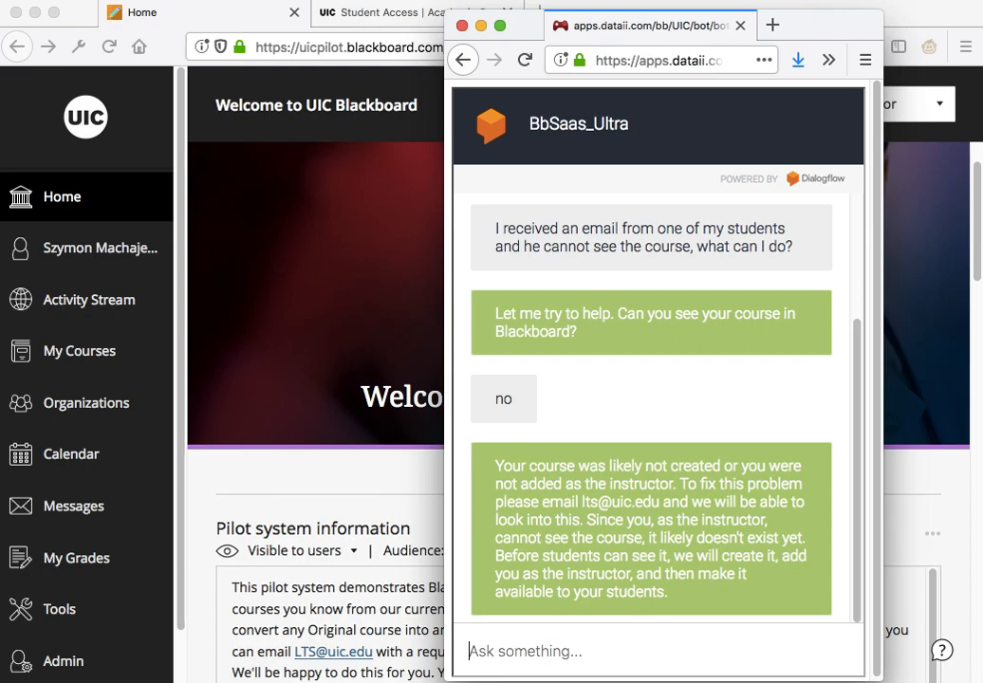
text(my)
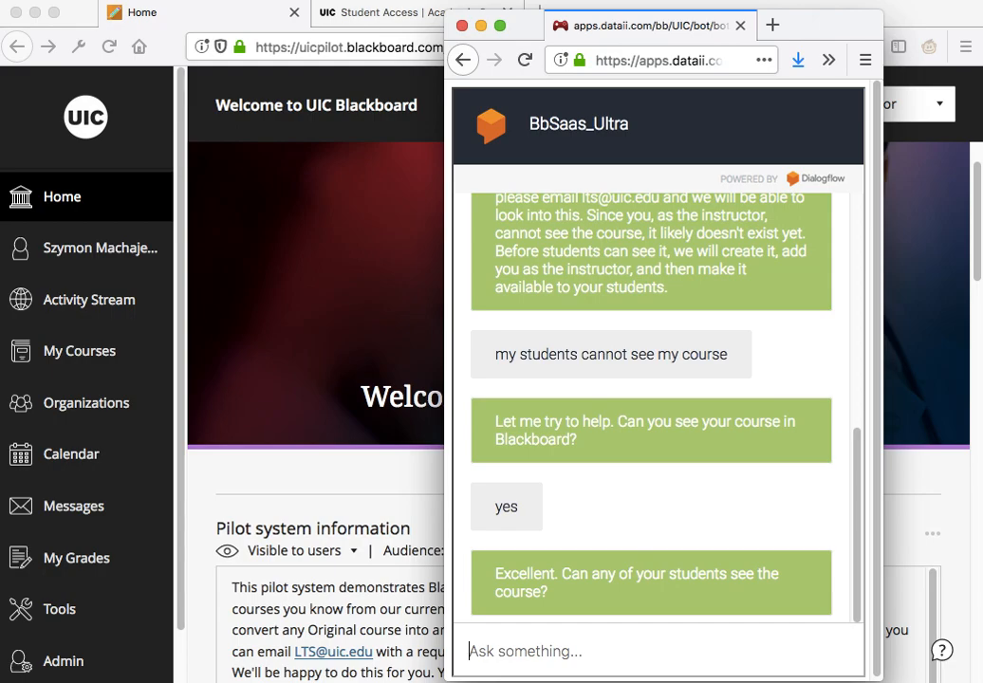
Step: Answer 'yes' to the follow-ups, then re-send 'my students cannot see my course' to restart
click(524, 652)
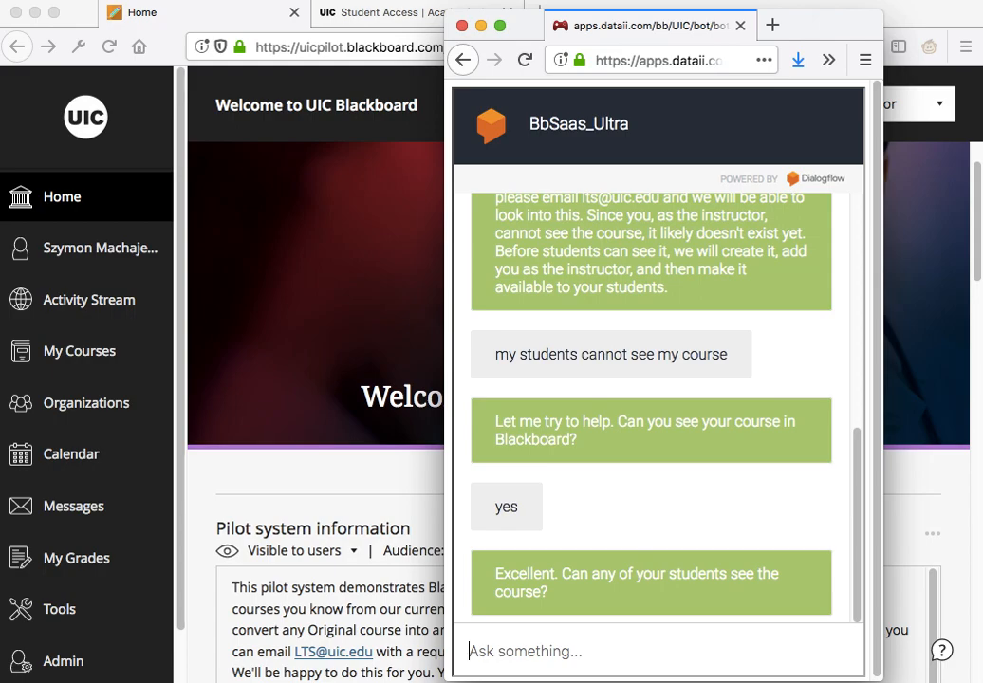
text(y)
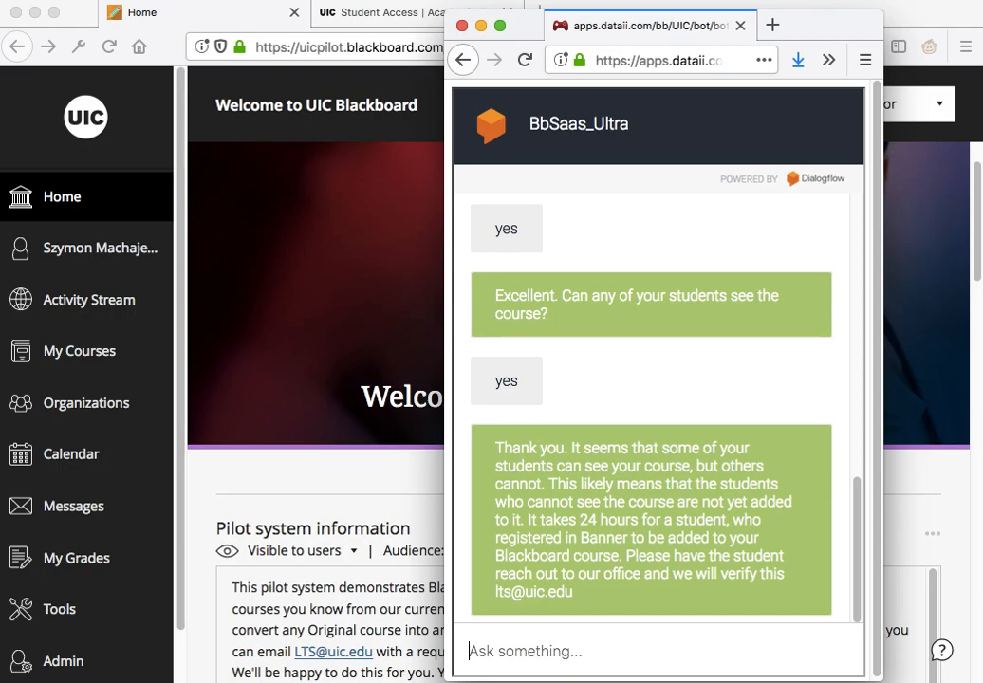
text(m)
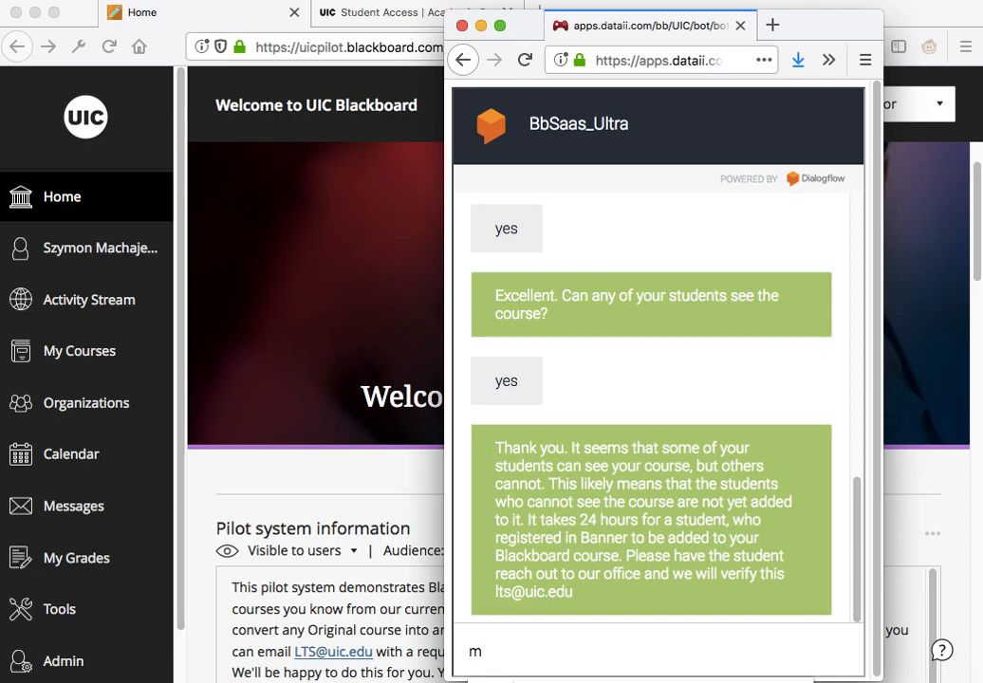
text(y students cannot see my course)
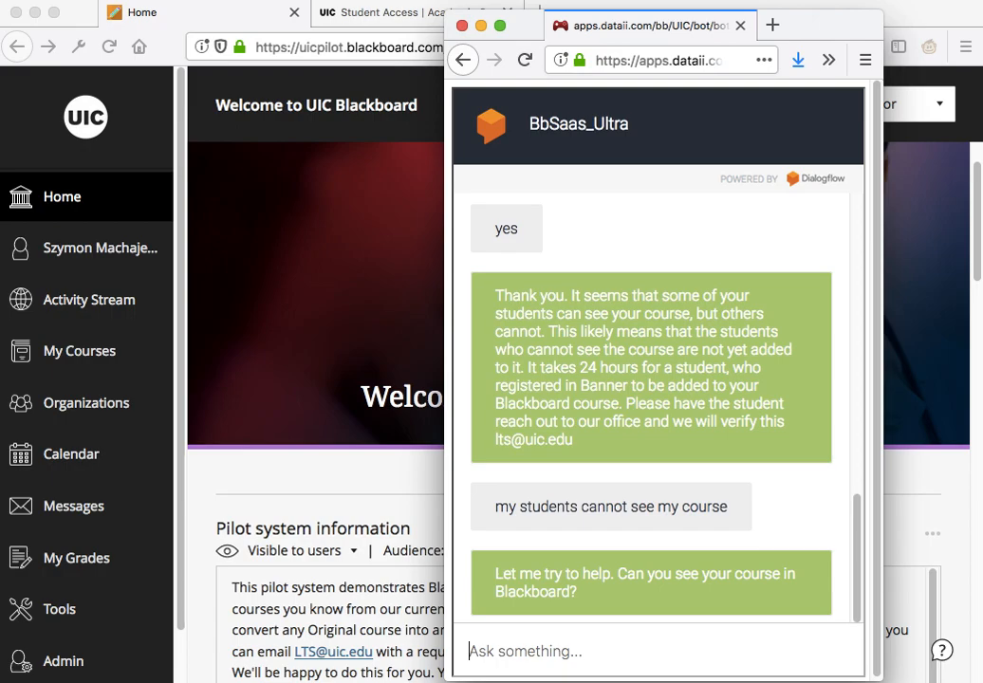
Step: Reply 'no' students can see the course, then start answering 'original' to the experience question
scroll(down, 3)
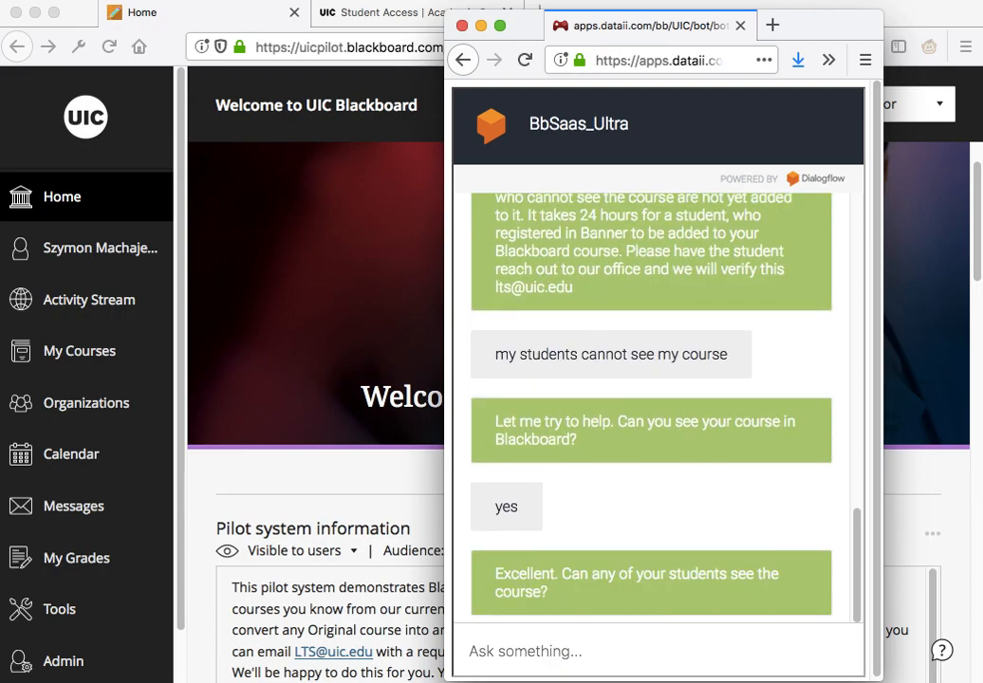
text(no)
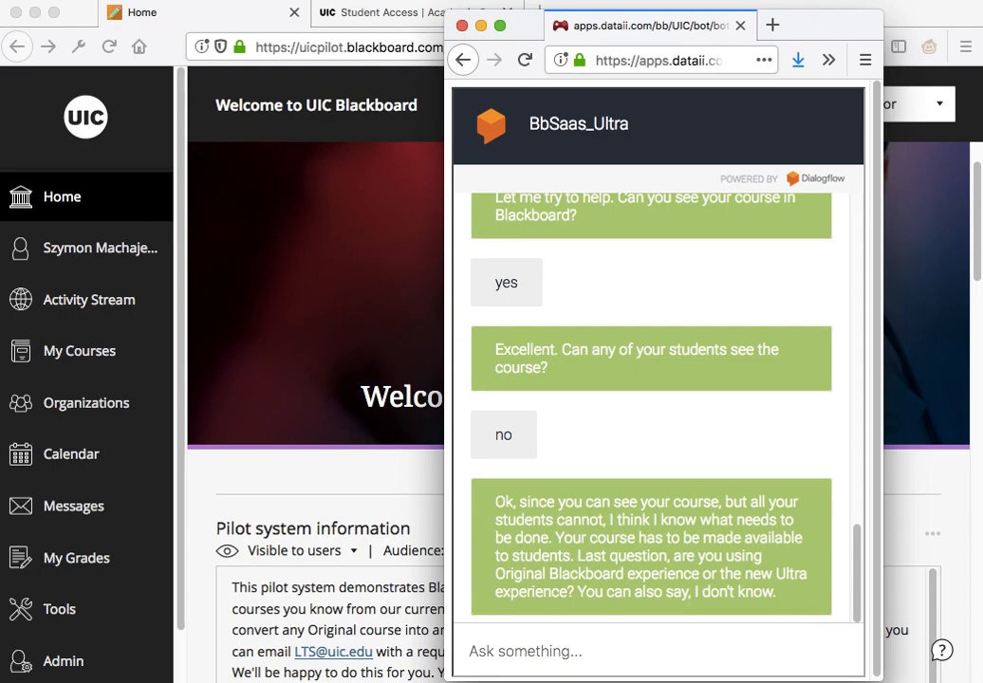
text(origi)
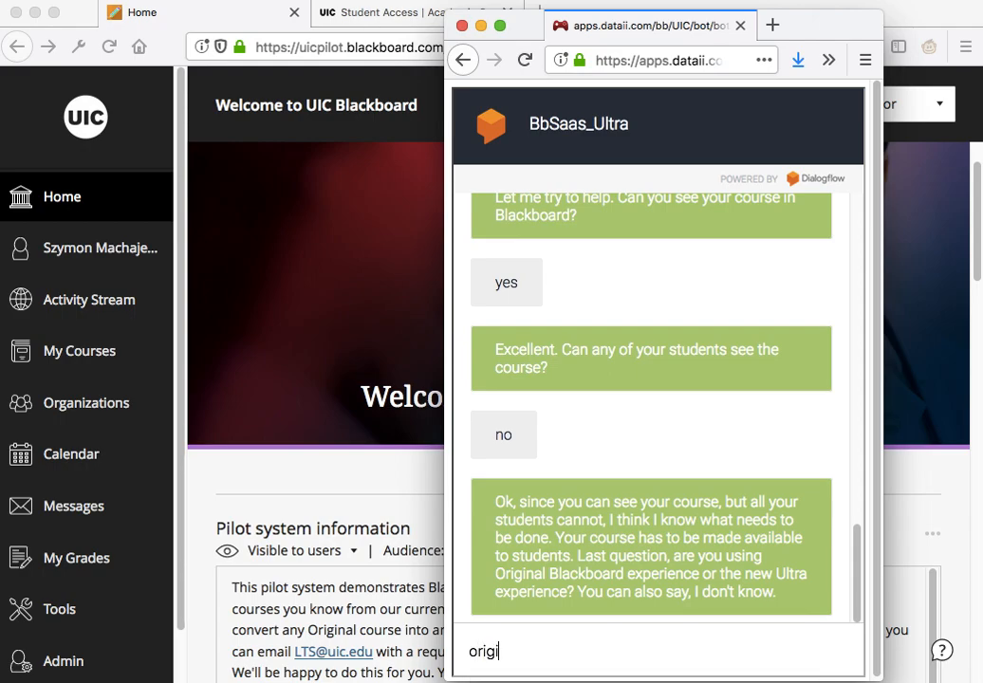